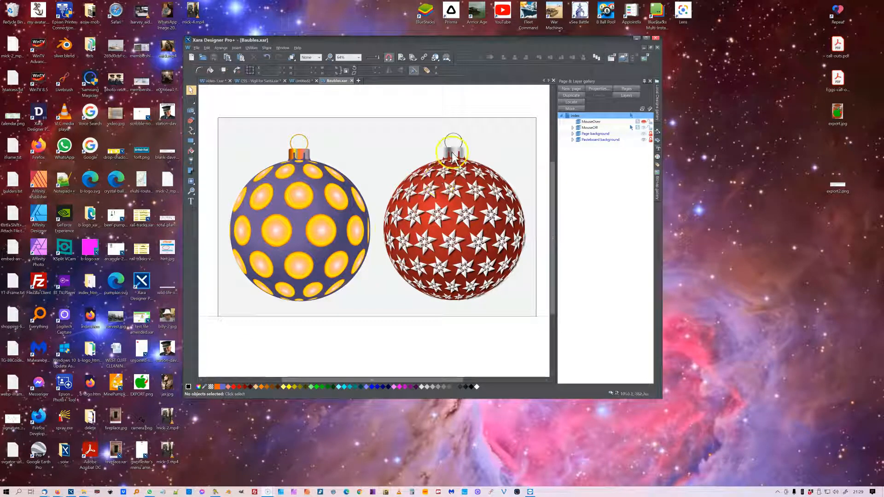
{"action": "mouse_move", "coordinate": [462, 96]}
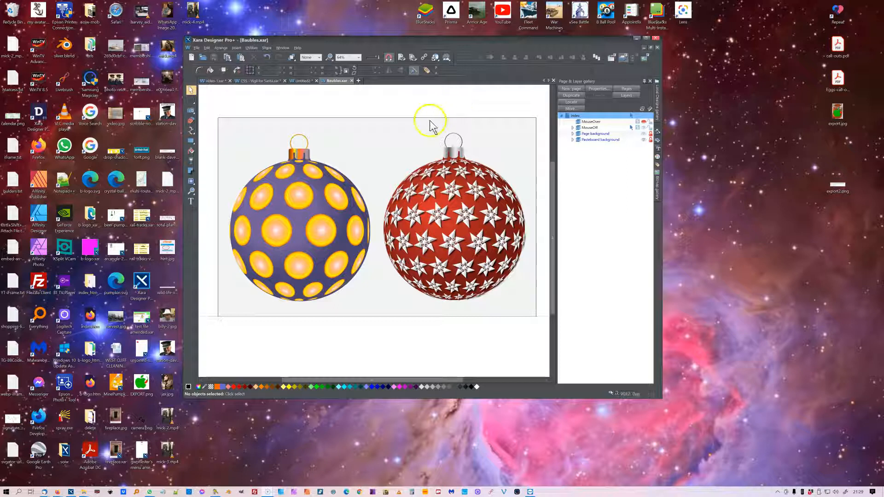
{"action": "mouse_move", "coordinate": [292, 266]}
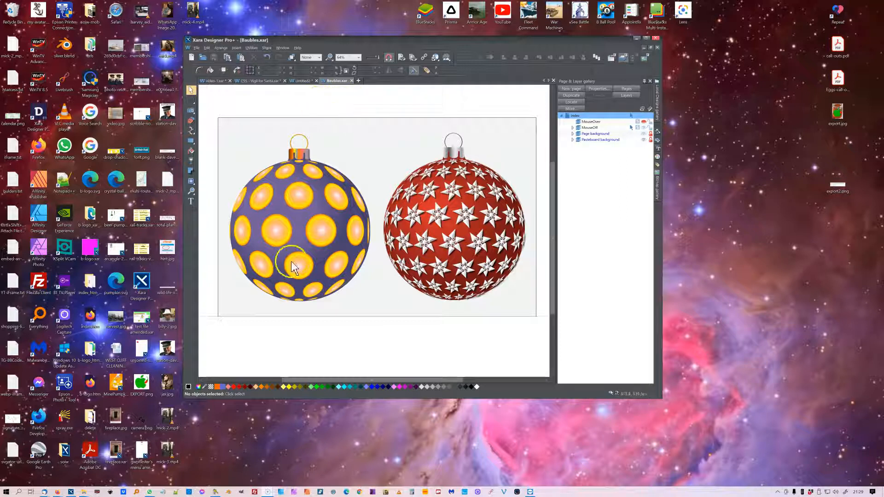
Step: Select the purple spotted bauble, adjust its fill, and preview the web page in Firefox
{"action": "left_click", "coordinate": [299, 231]}
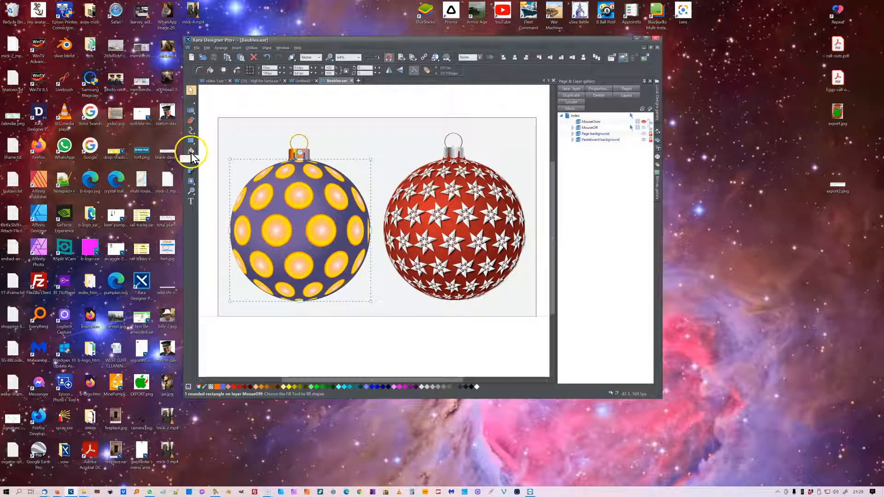
{"action": "left_click", "coordinate": [190, 152]}
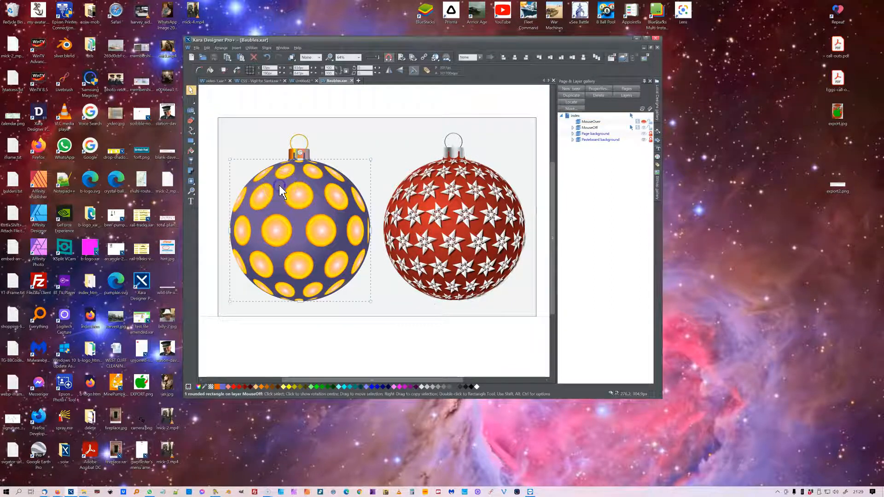
{"action": "mouse_move", "coordinate": [204, 147]}
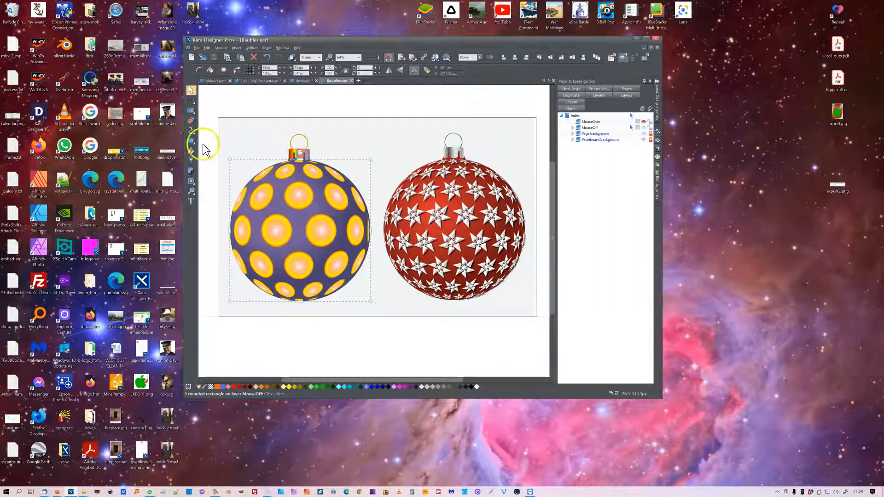
{"action": "mouse_move", "coordinate": [456, 211]}
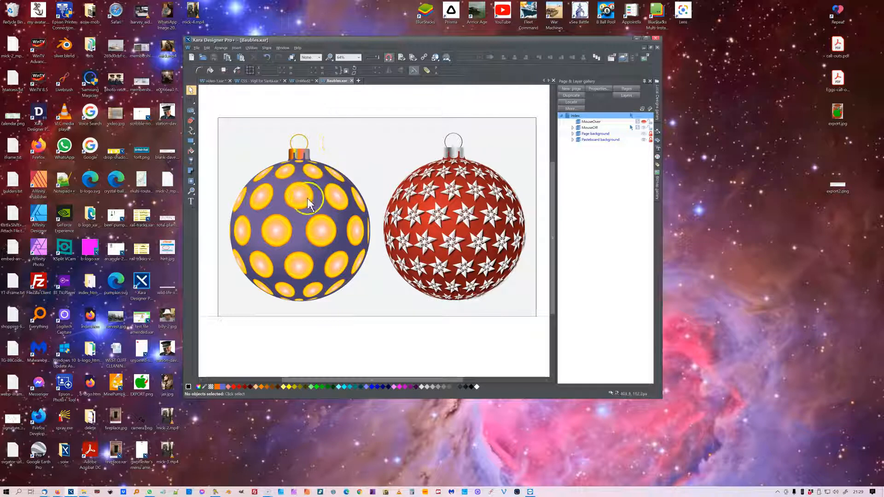
{"action": "left_click", "coordinate": [308, 169]}
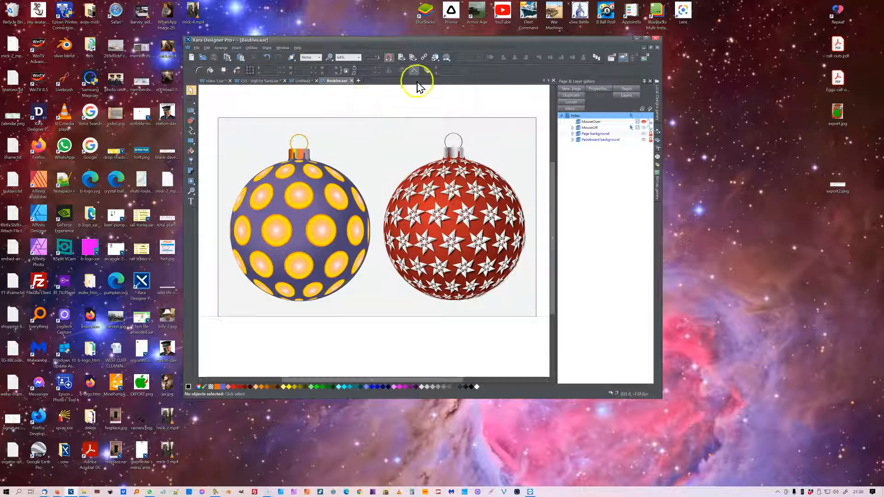
{"action": "mouse_move", "coordinate": [401, 57]}
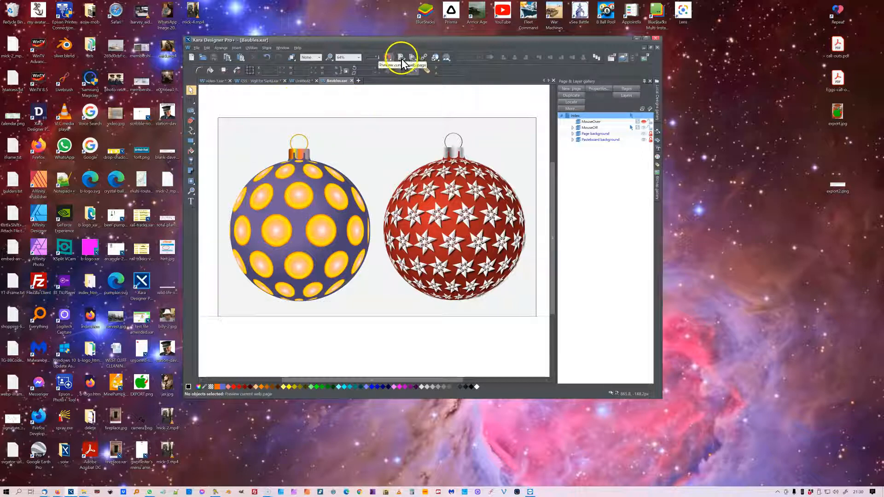
{"action": "left_click", "coordinate": [402, 57]}
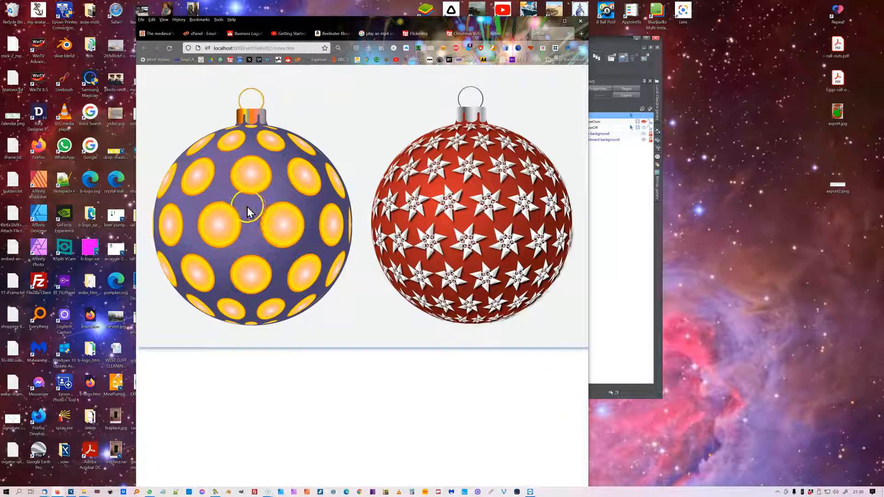
Step: View Page Info for the bauble image and inspect the spotted purple, plain purple and plain red images in the Media list
{"action": "right_click", "coordinate": [249, 211]}
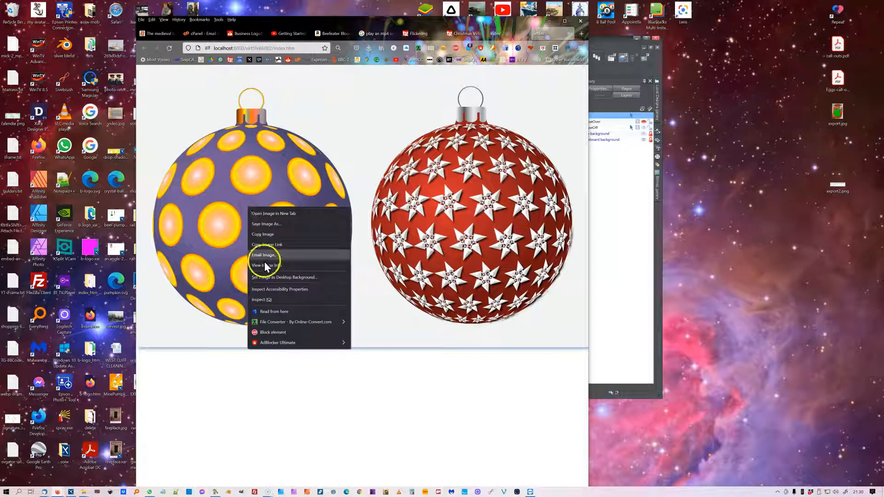
{"action": "mouse_move", "coordinate": [265, 265]}
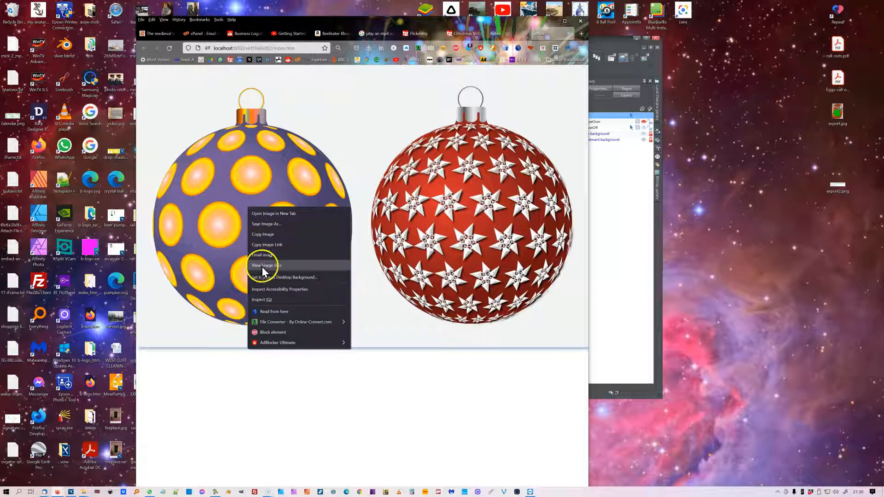
{"action": "left_click", "coordinate": [265, 265]}
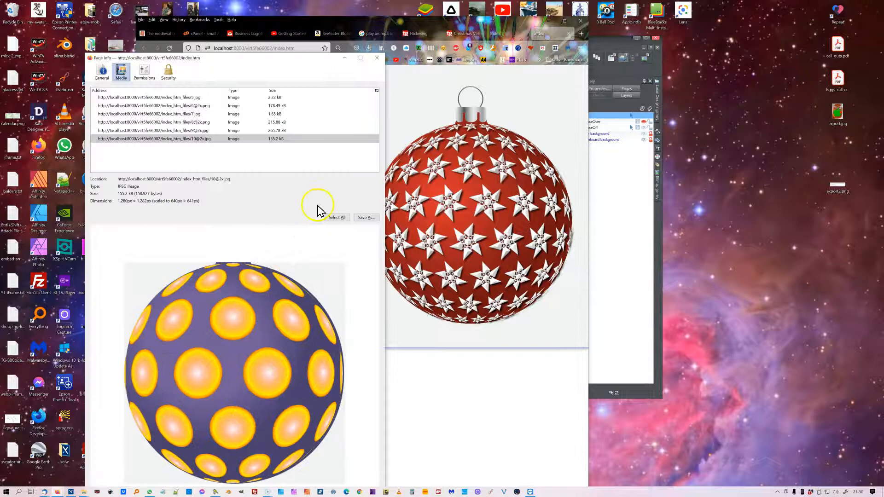
{"action": "mouse_move", "coordinate": [188, 98]}
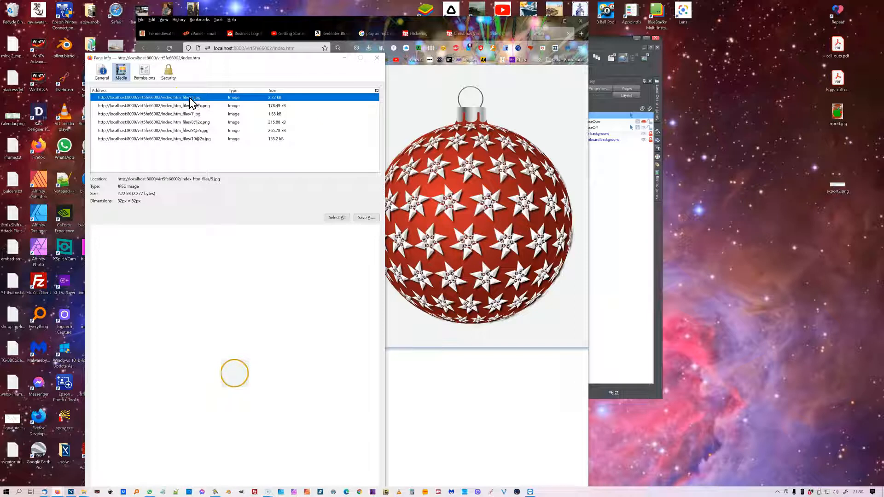
{"action": "mouse_move", "coordinate": [195, 107]}
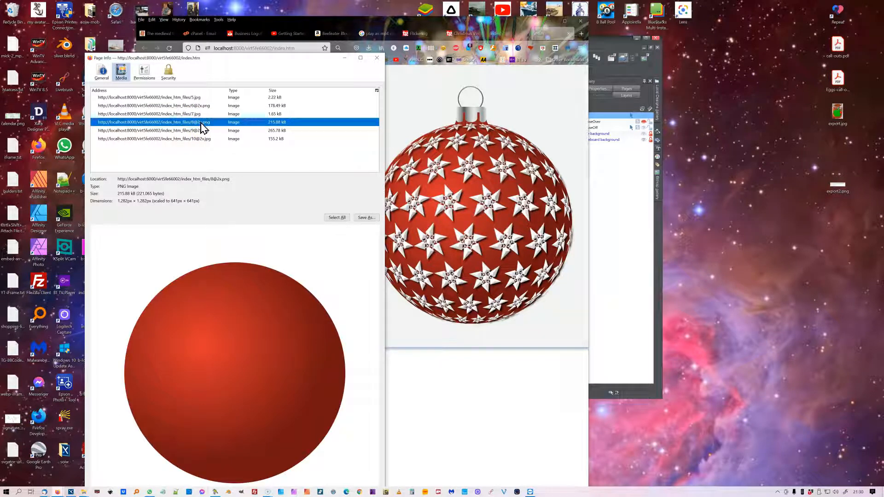
{"action": "left_click", "coordinate": [157, 129]}
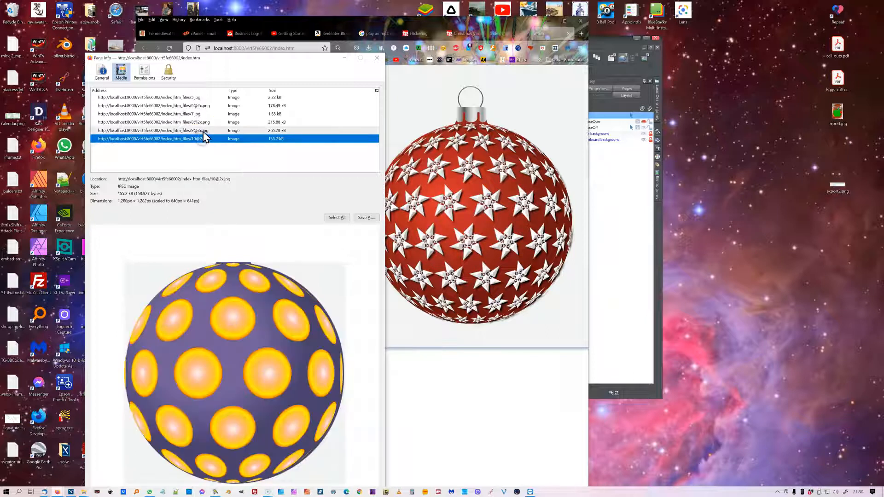
{"action": "left_click", "coordinate": [157, 129]}
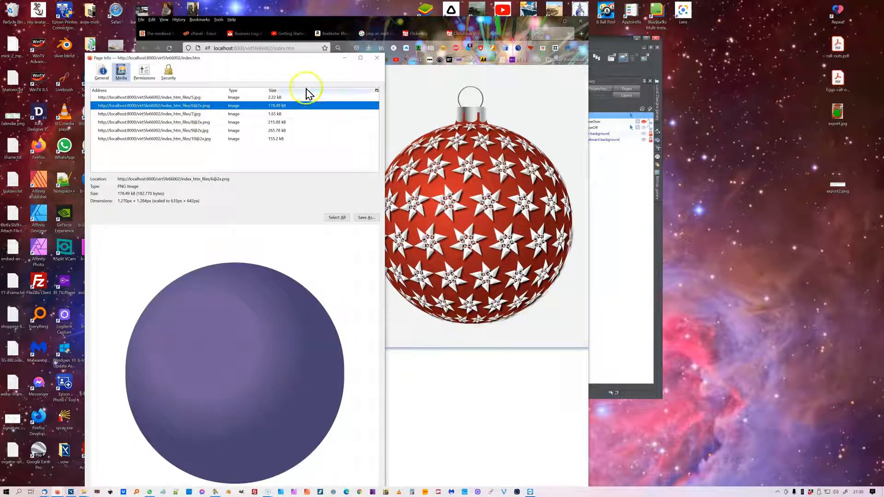
{"action": "mouse_move", "coordinate": [202, 123]}
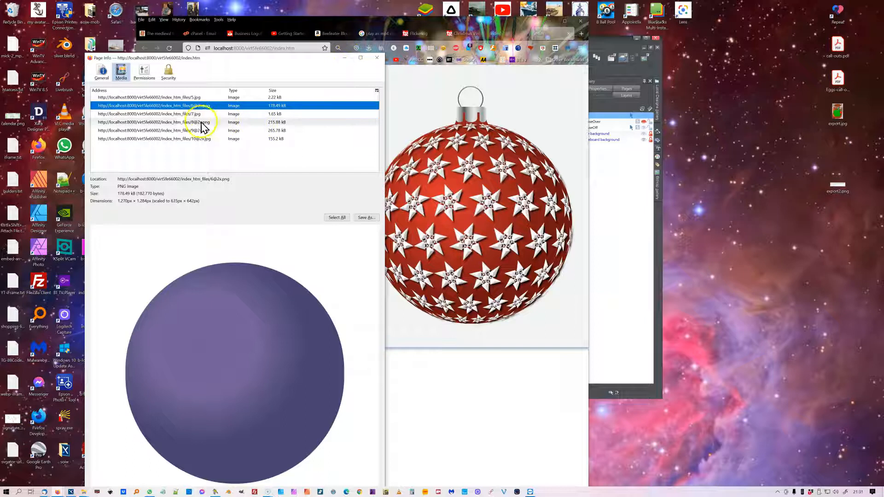
{"action": "left_click", "coordinate": [375, 57]}
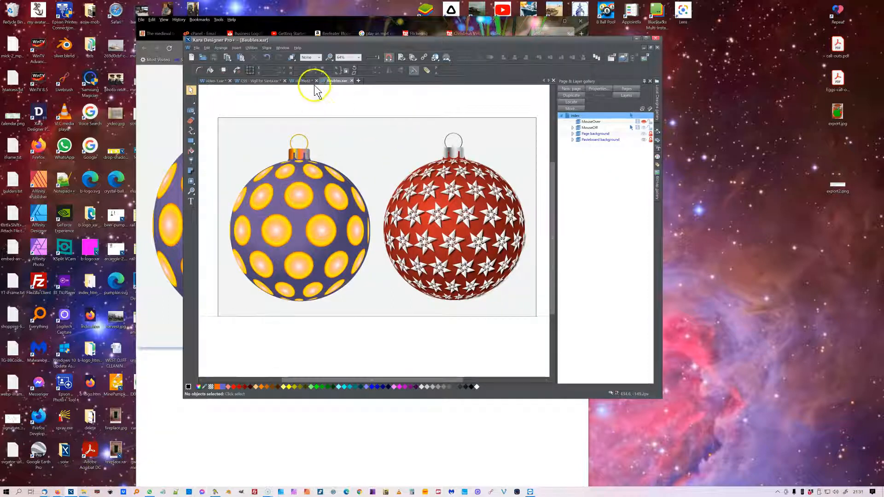
Step: Switch to the other untitled document and edit the spotted purple sphere's fill
{"action": "left_click", "coordinate": [305, 81]}
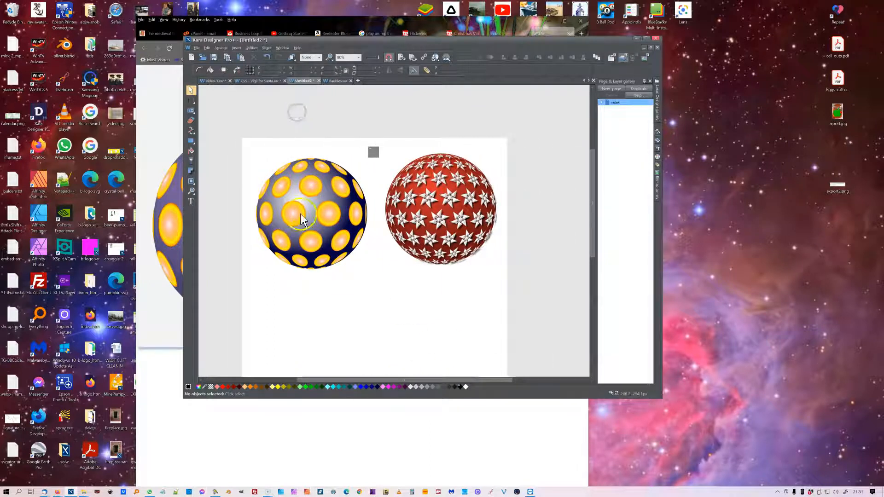
{"action": "left_click", "coordinate": [304, 217]}
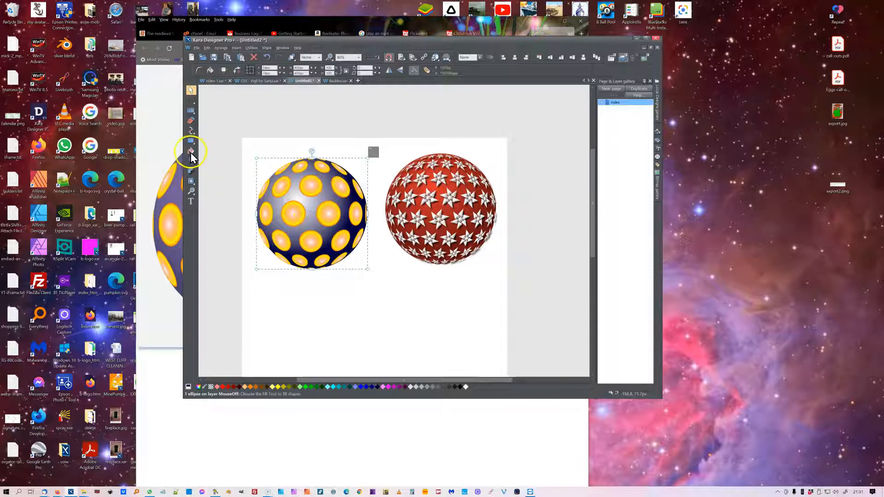
{"action": "left_click", "coordinate": [191, 150]}
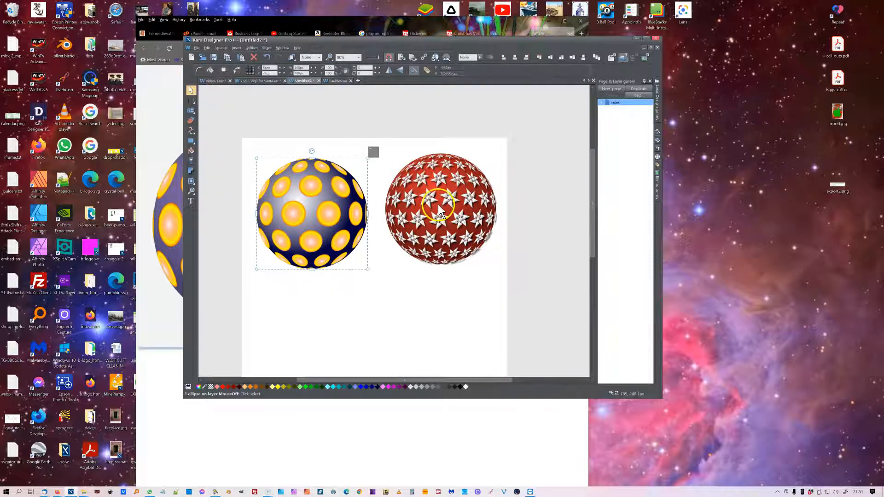
Step: Give the star-covered bauble a circular bitmap fill
{"action": "left_click", "coordinate": [442, 210]}
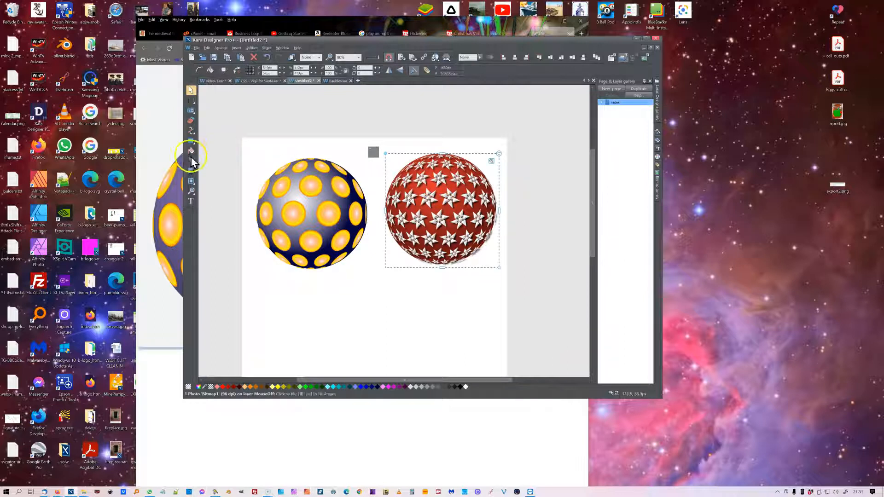
{"action": "left_click", "coordinate": [190, 150]}
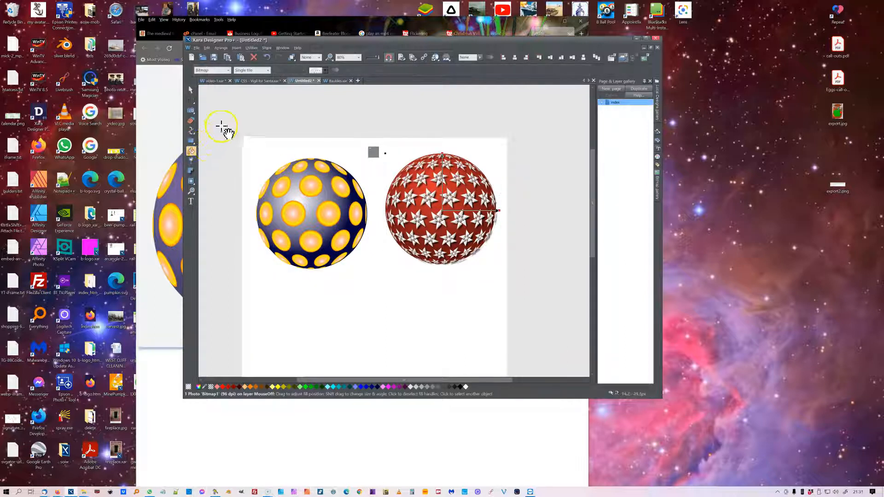
{"action": "left_click", "coordinate": [228, 70]}
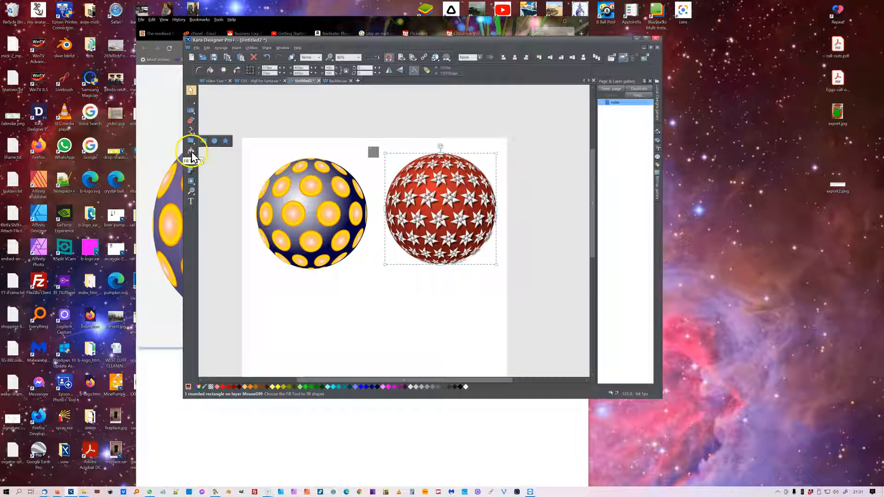
{"action": "left_click", "coordinate": [191, 150]}
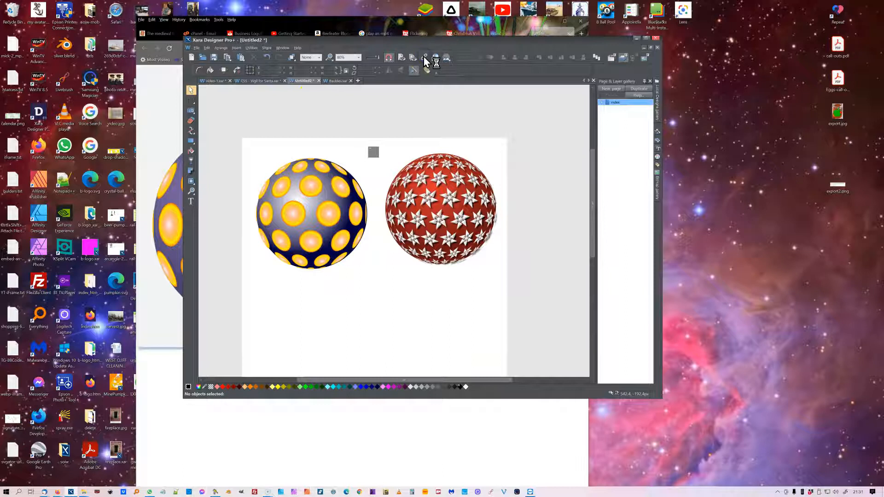
Step: Show the Web Properties Image settings for the spotty bauble to choose Lossless (PNG) compression
{"action": "left_click", "coordinate": [425, 57]}
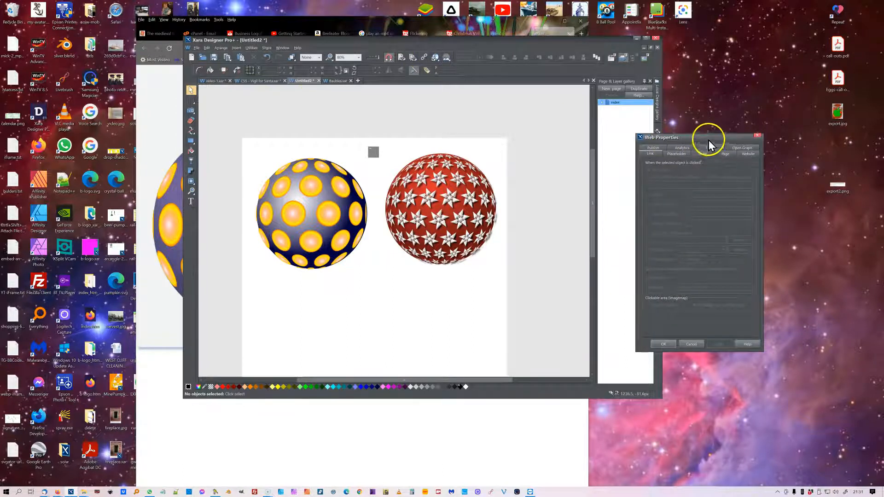
{"action": "left_click_drag", "start_coordinate": [660, 137], "coordinate": [367, 137]}
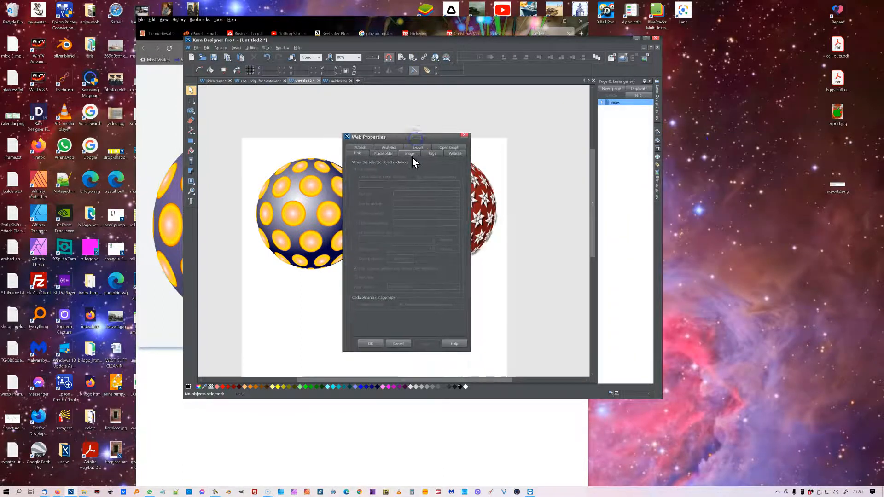
{"action": "left_click", "coordinate": [417, 147]}
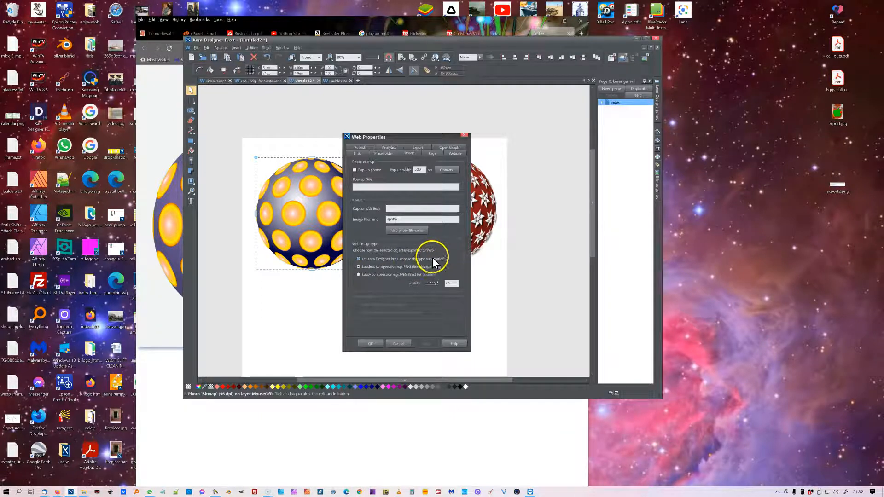
{"action": "mouse_move", "coordinate": [298, 197]}
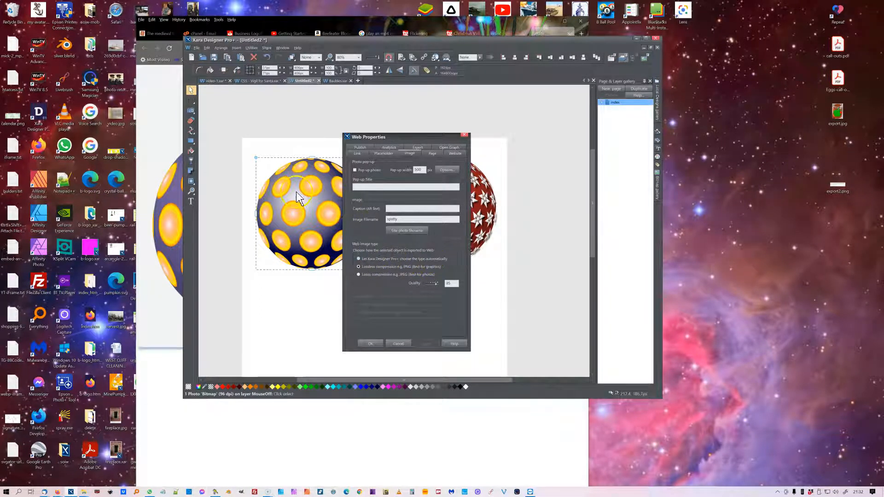
{"action": "mouse_move", "coordinate": [329, 236]}
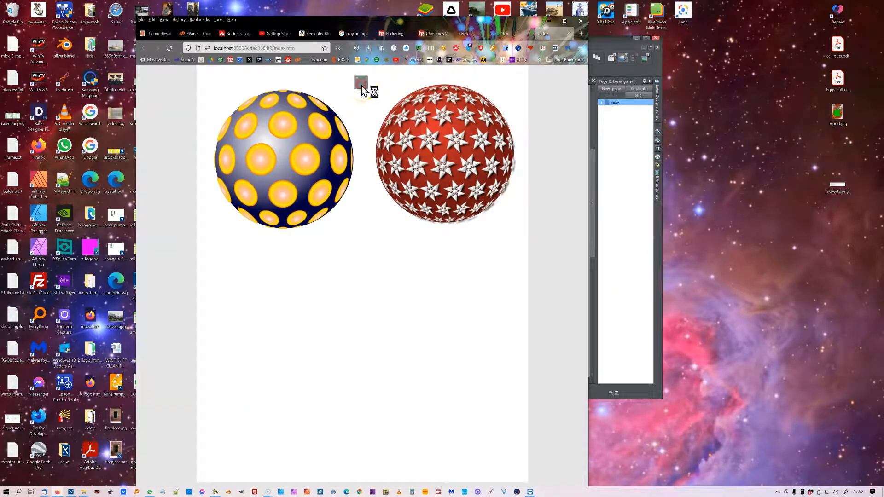
Step: View the preview page's Media list (spotty.webp, stars.webp, default.webp), then switch to the other bauble page
{"action": "right_click", "coordinate": [360, 82]}
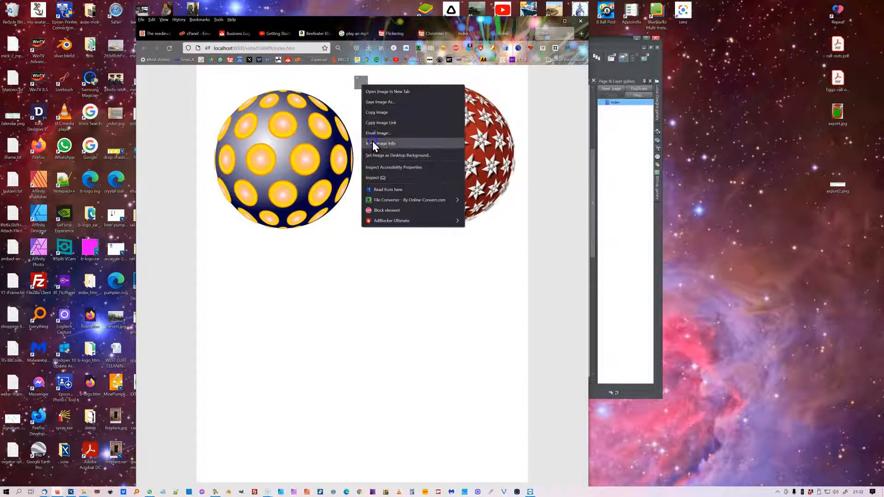
{"action": "left_click", "coordinate": [382, 142]}
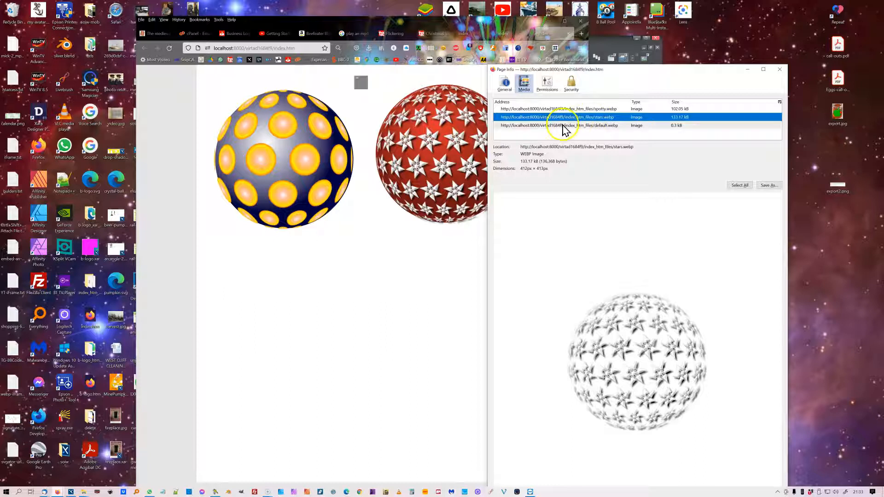
{"action": "left_click", "coordinate": [503, 34]}
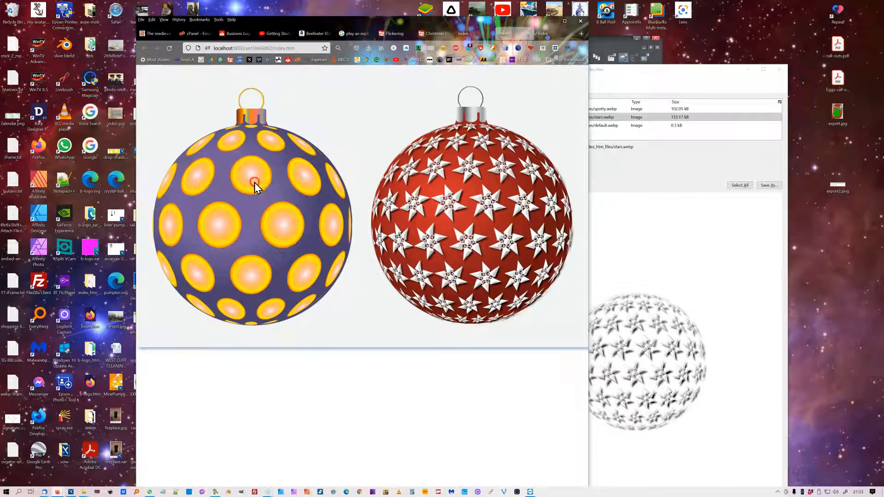
Step: View the hanger baubles page's six JPG and PNG images in Page Info, then close it
{"action": "right_click", "coordinate": [255, 182]}
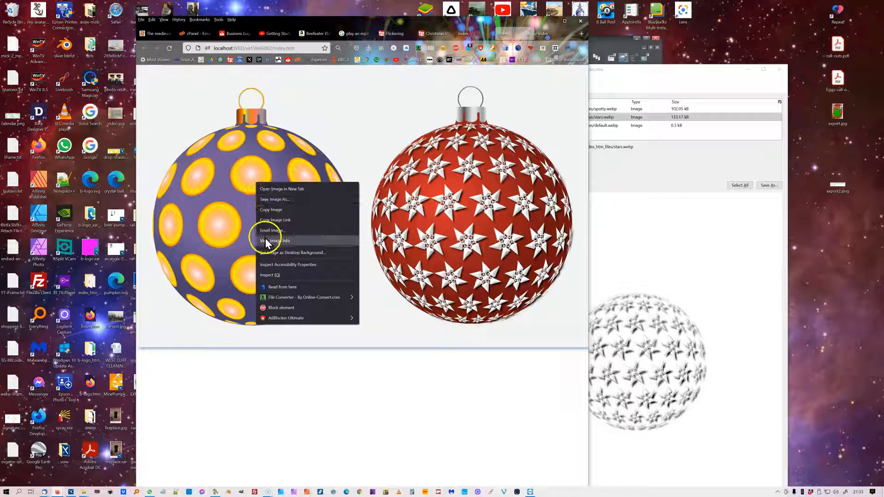
{"action": "left_click", "coordinate": [275, 240]}
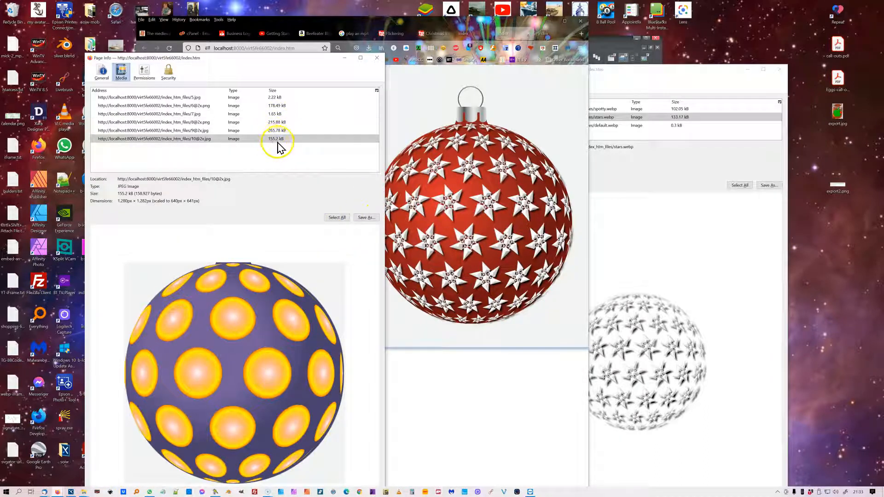
{"action": "mouse_move", "coordinate": [276, 113]}
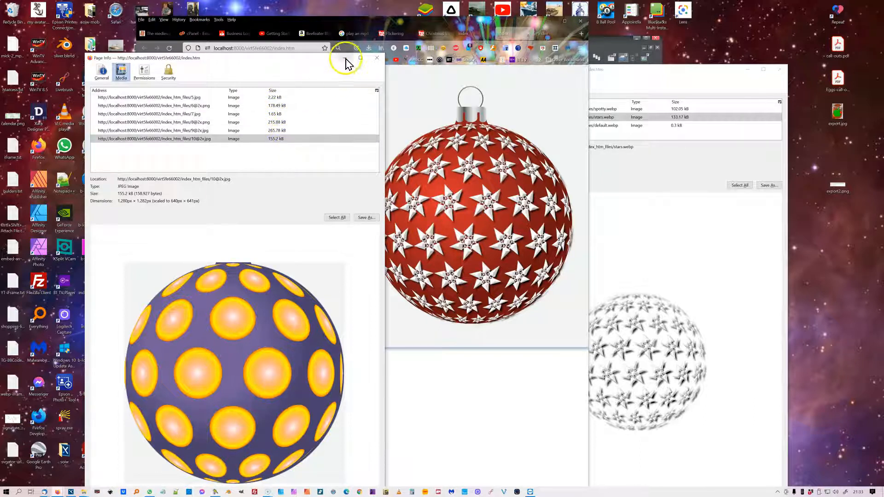
{"action": "left_click", "coordinate": [377, 57]}
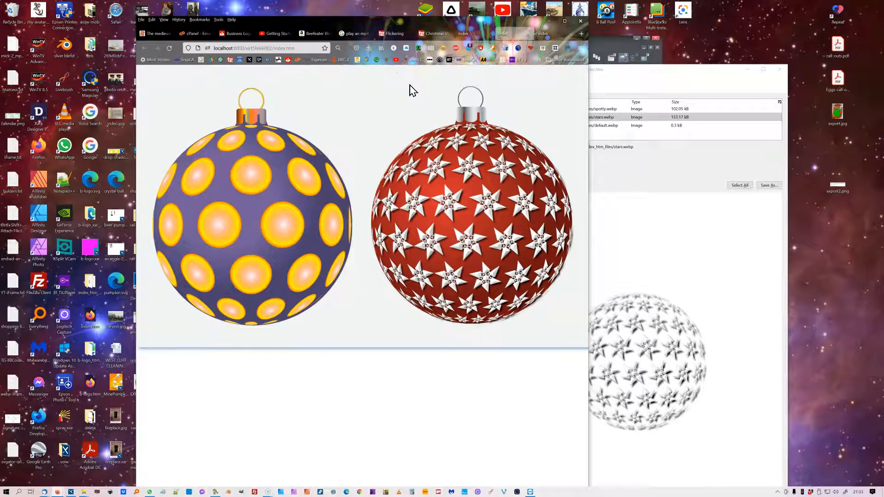
{"action": "mouse_move", "coordinate": [296, 116]}
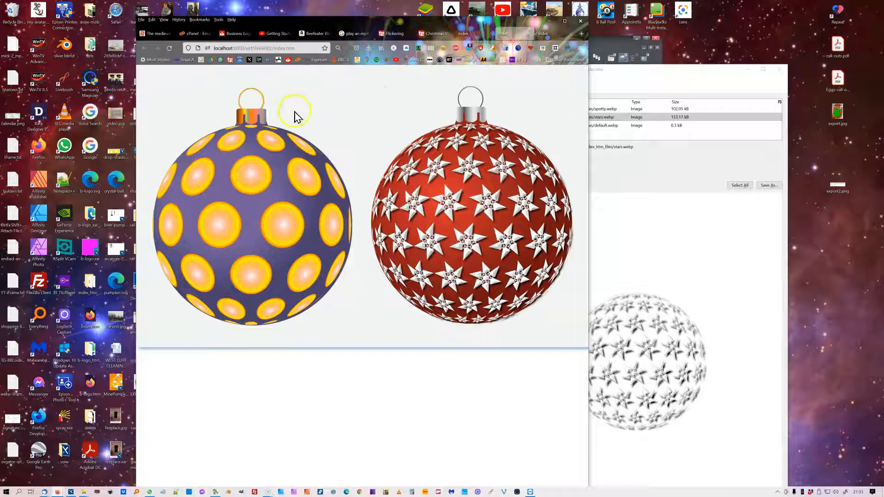
{"action": "mouse_move", "coordinate": [276, 91]}
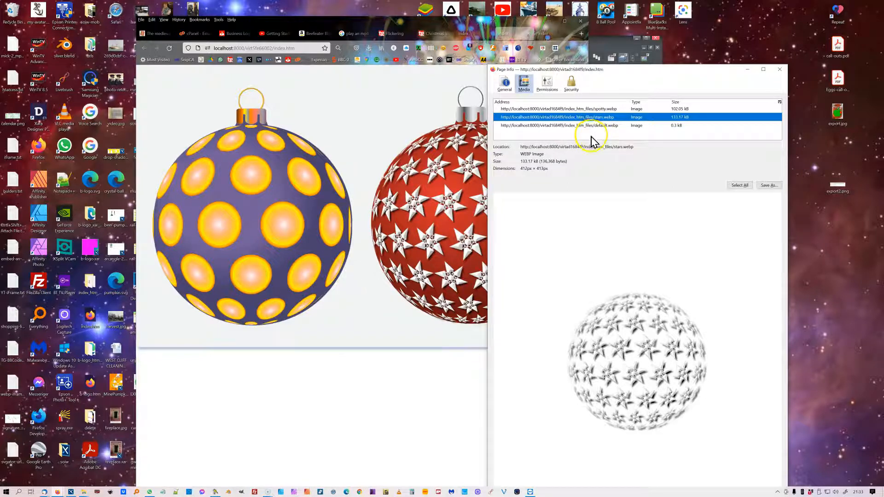
{"action": "mouse_move", "coordinate": [662, 138]}
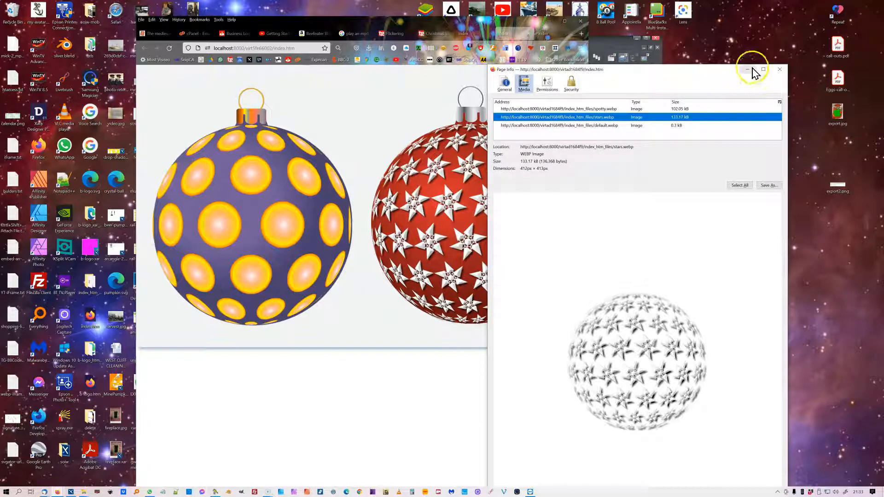
Step: Close the WebP page's Page Info window, leaving the hanger baubles page showing
{"action": "left_click", "coordinate": [780, 69]}
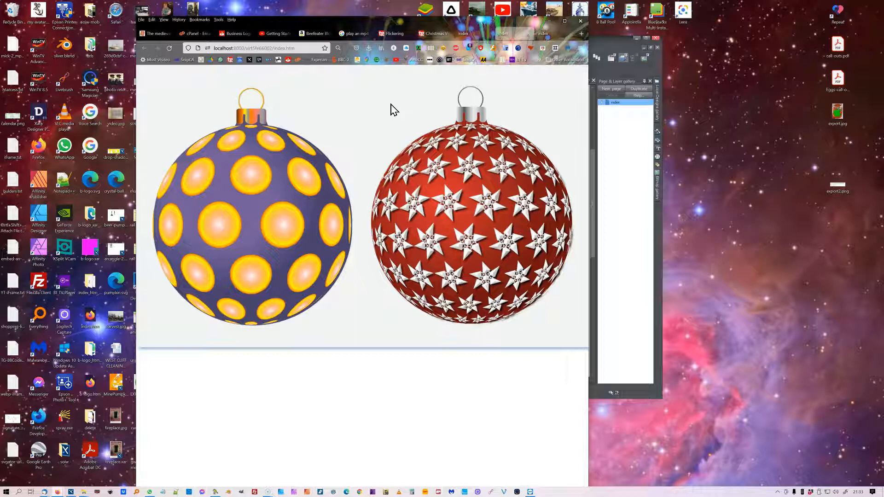
{"action": "mouse_move", "coordinate": [185, 360]}
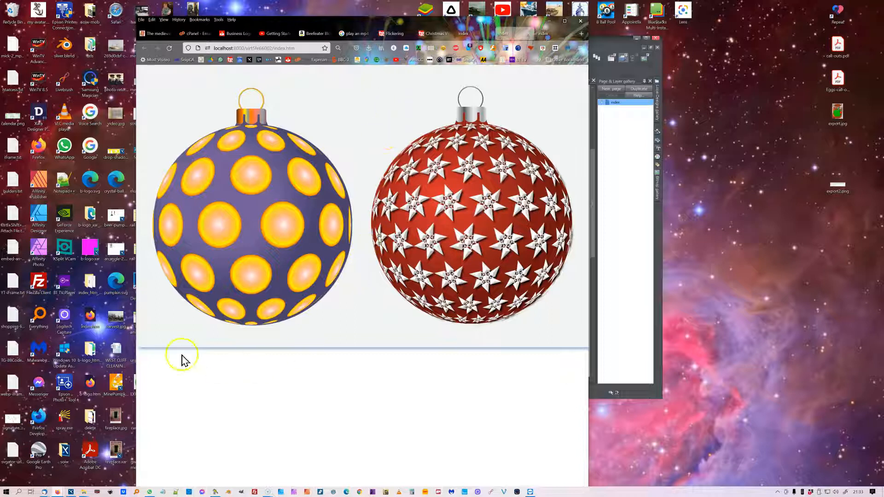